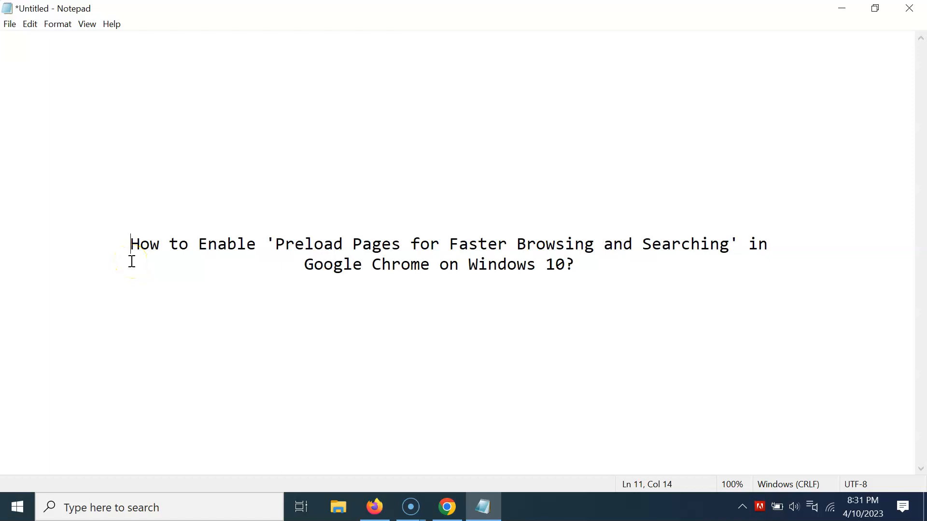
mouse_move(339, 250)
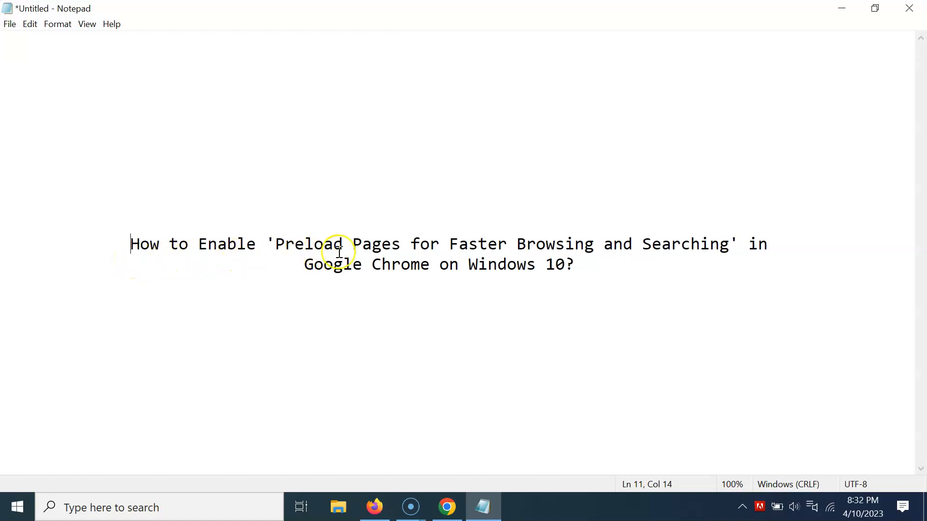
mouse_move(589, 257)
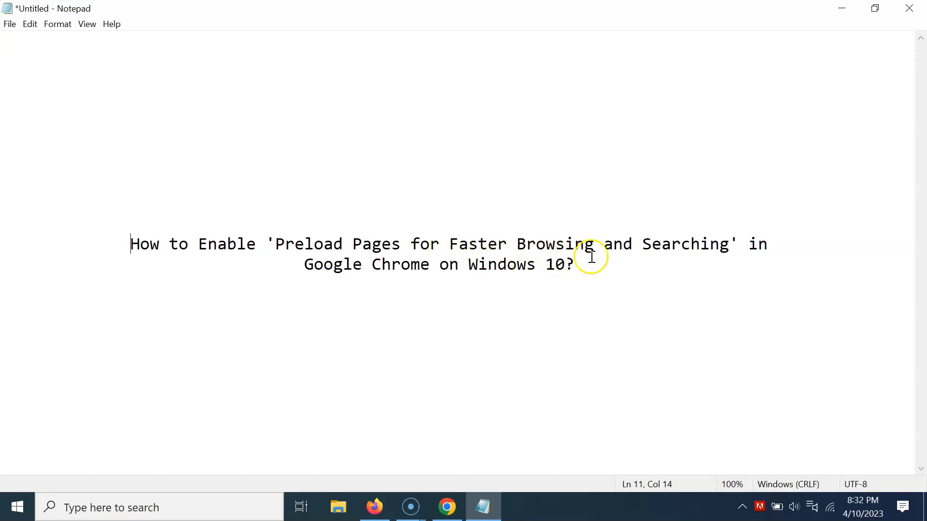
mouse_move(455, 282)
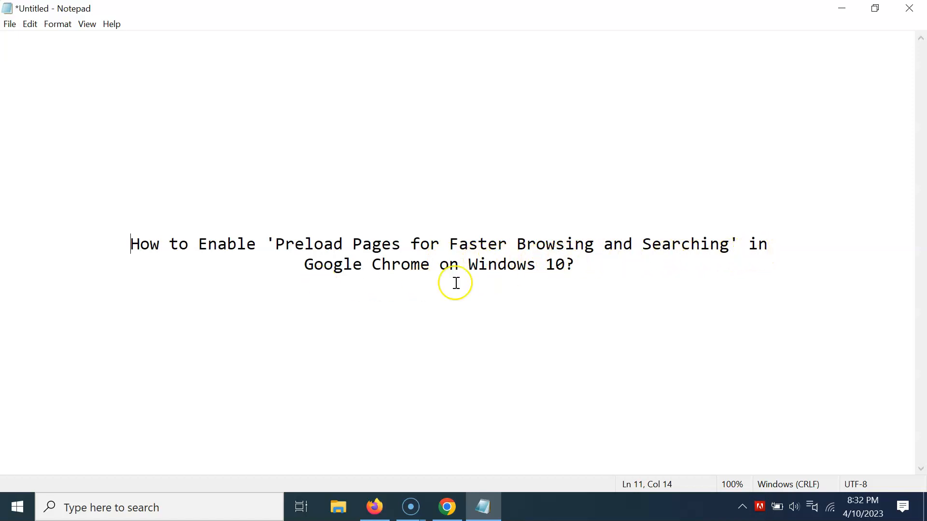
mouse_move(434, 295)
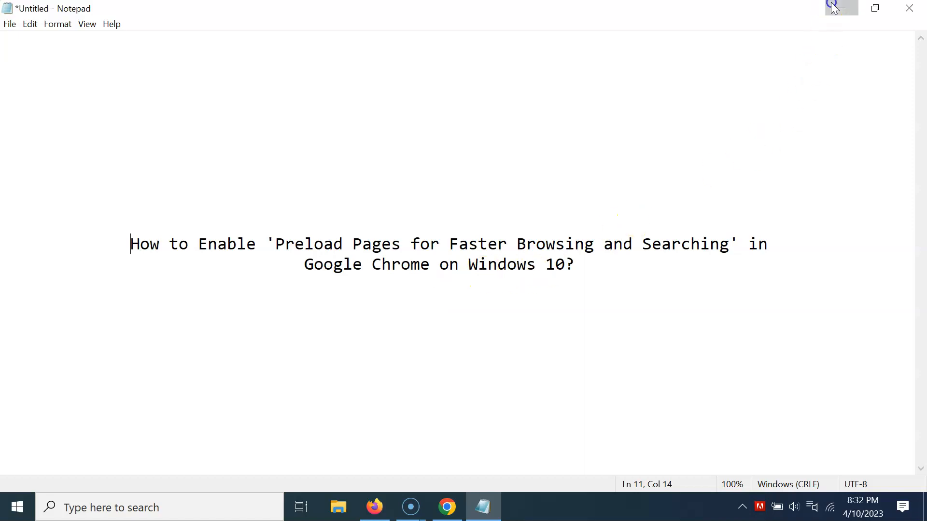
Step: Hide Notepad, switch to Chrome and reach its Settings page via the three-dot menu
click(836, 8)
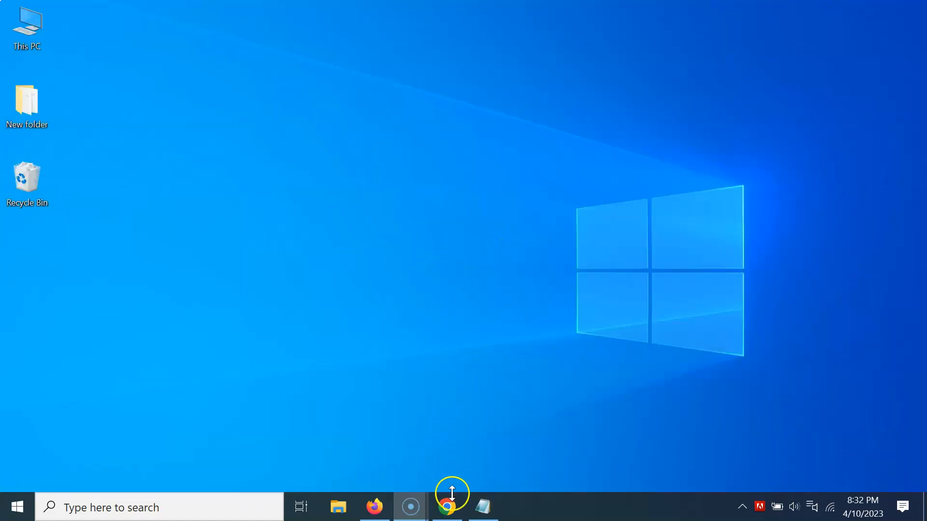
click(447, 507)
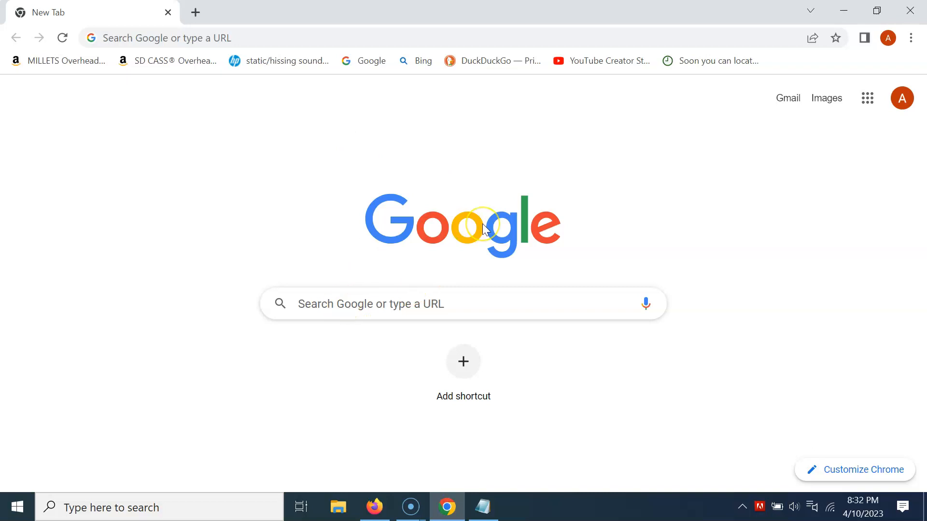
mouse_move(713, 203)
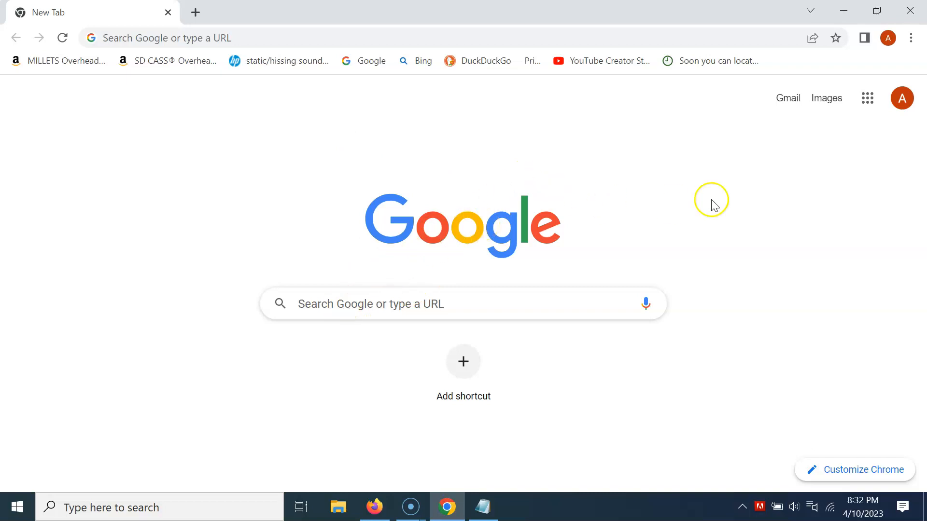
mouse_move(912, 38)
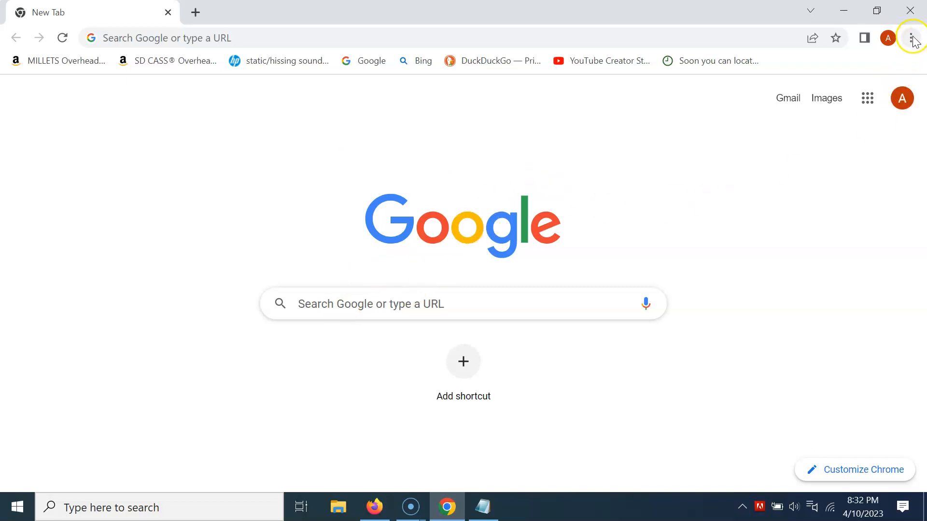
click(911, 37)
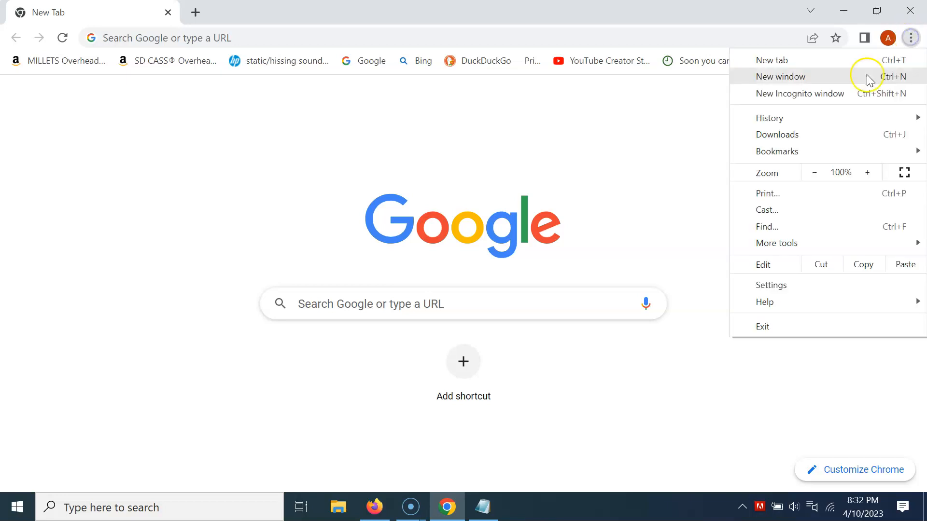
click(771, 285)
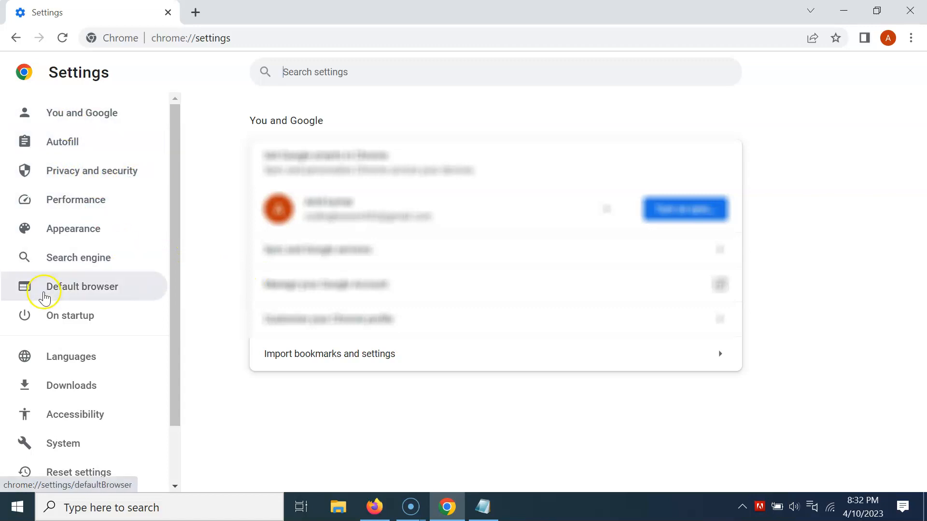
Step: Go to the Privacy and security section of Chrome Settings
click(92, 171)
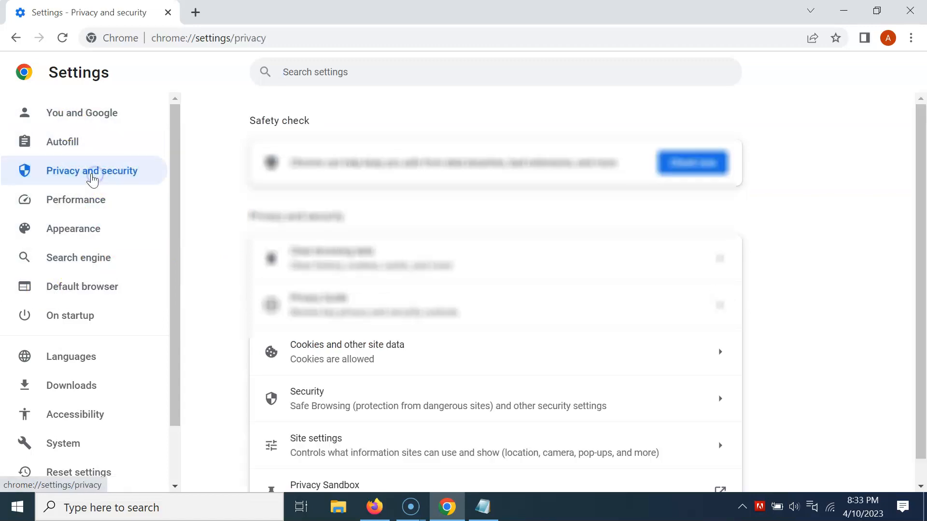
mouse_move(254, 236)
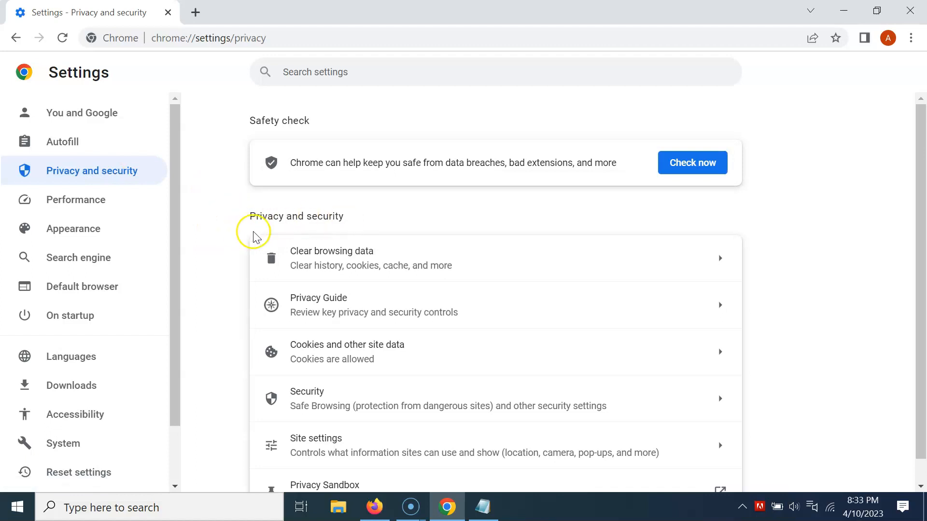
mouse_move(414, 295)
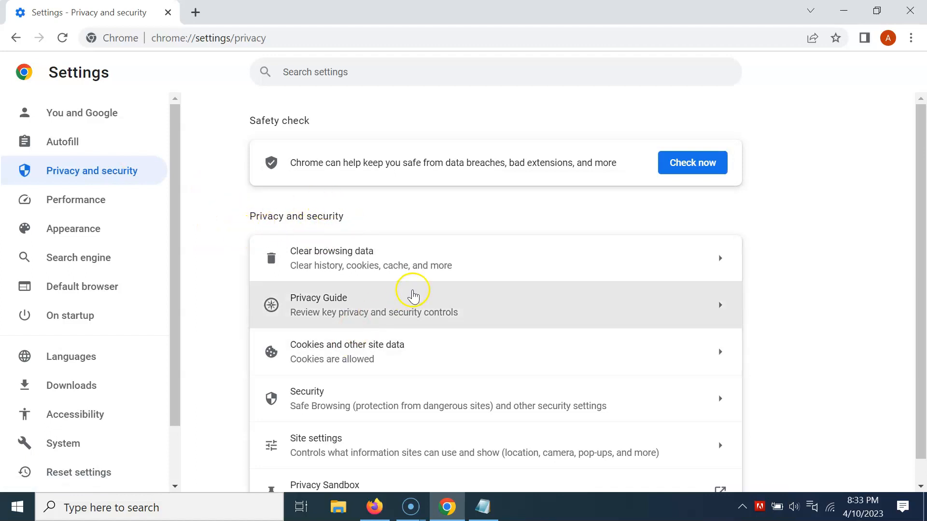
mouse_move(308, 348)
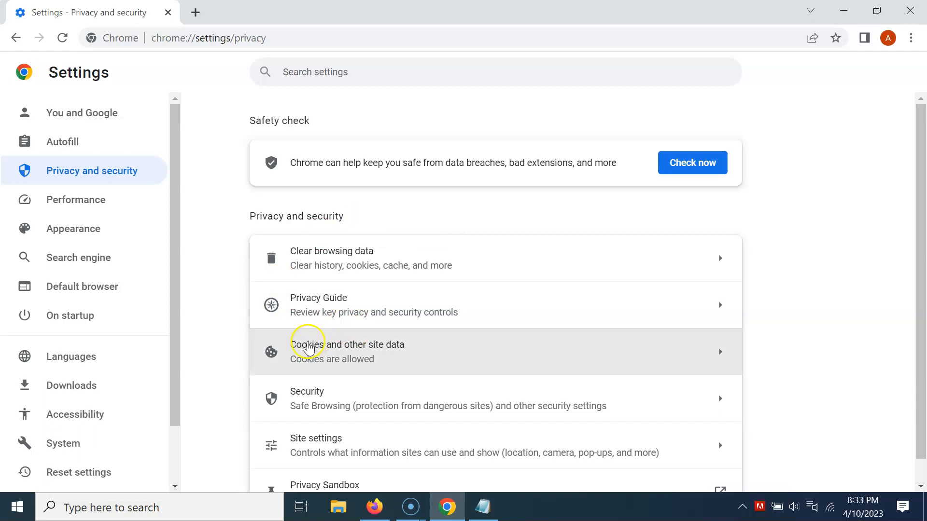
mouse_move(400, 348)
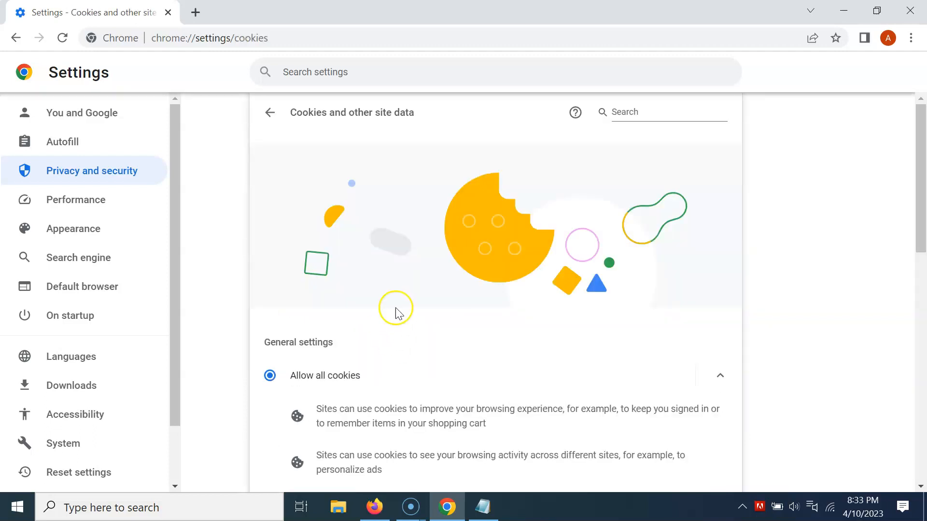
mouse_move(330, 344)
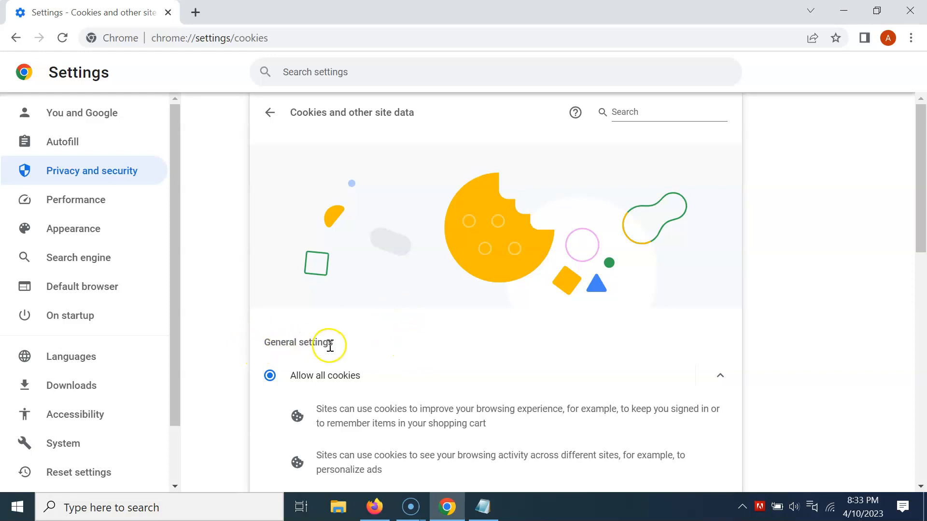
mouse_move(400, 364)
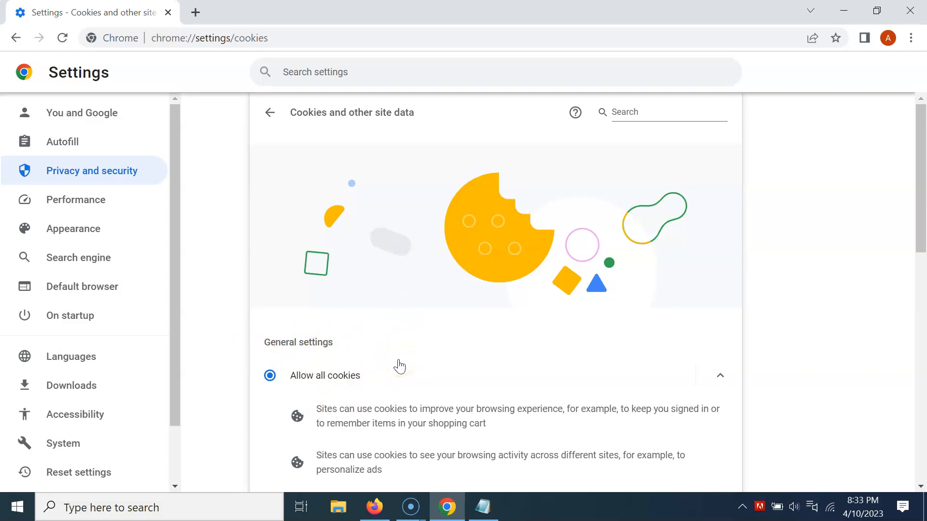
scroll(down, 3)
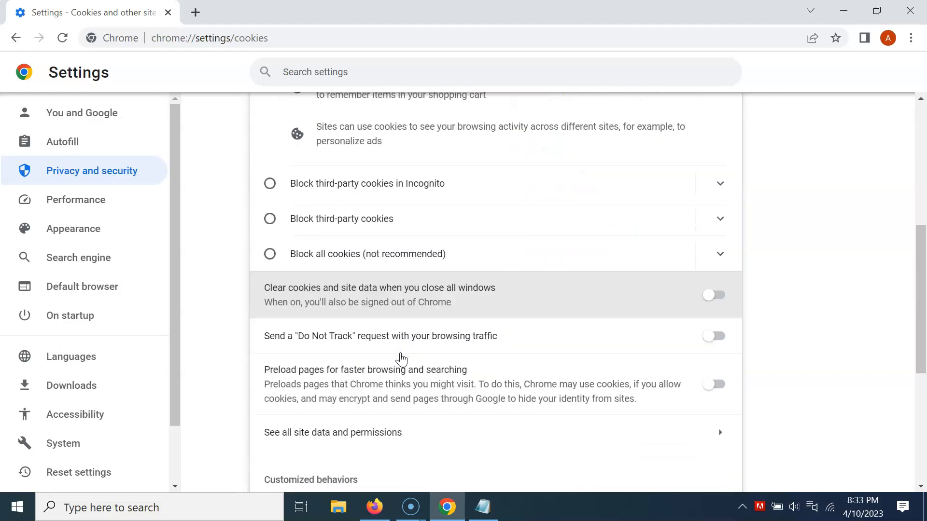
scroll(down, 3)
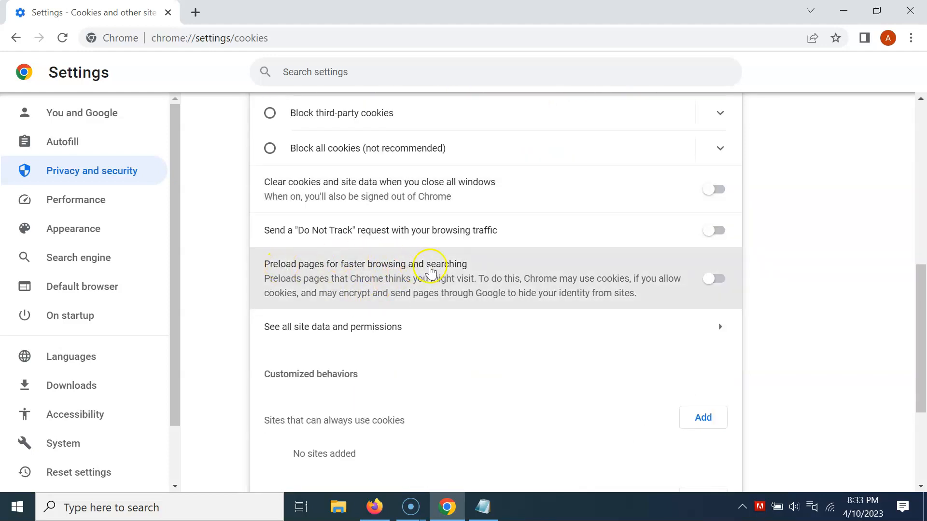
mouse_move(342, 270)
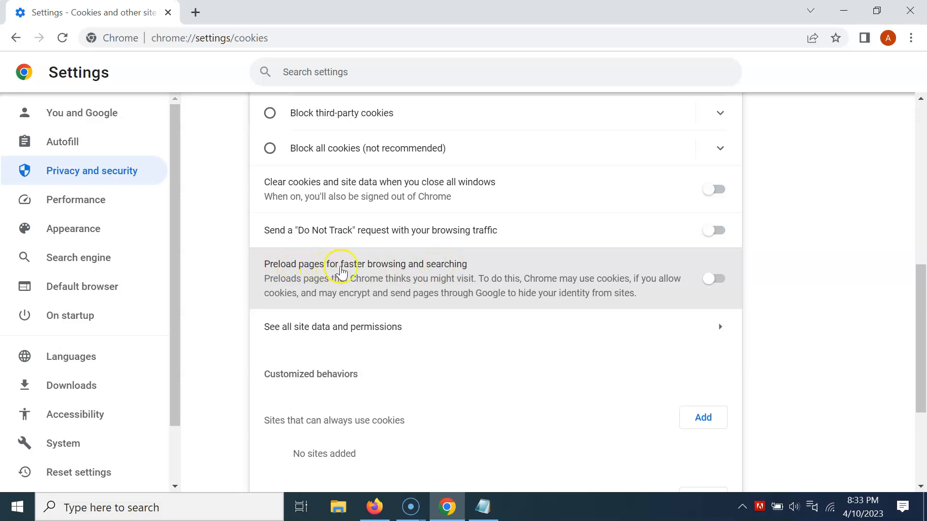
mouse_move(434, 278)
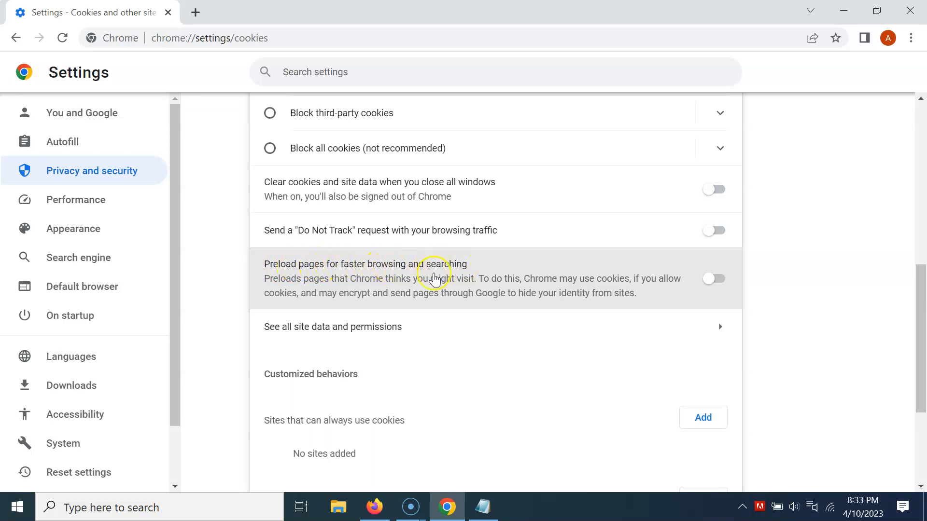
mouse_move(322, 287)
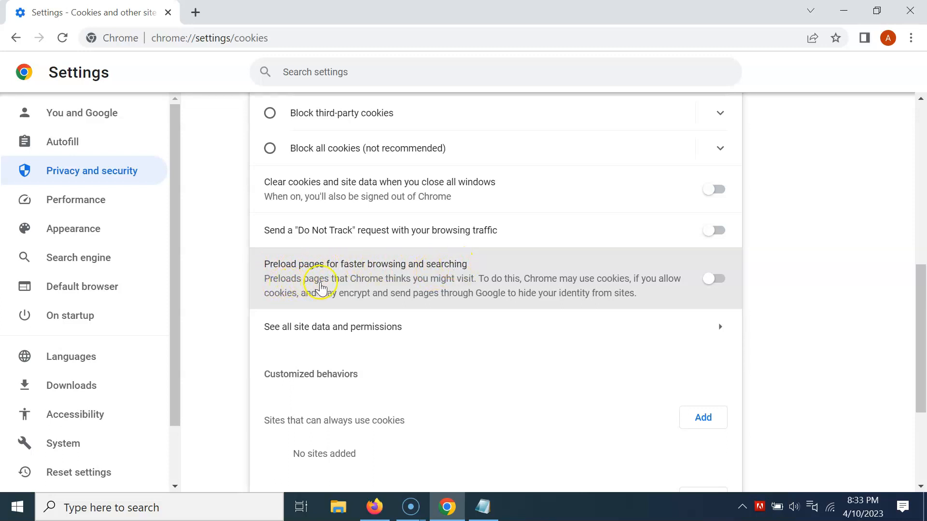
mouse_move(458, 285)
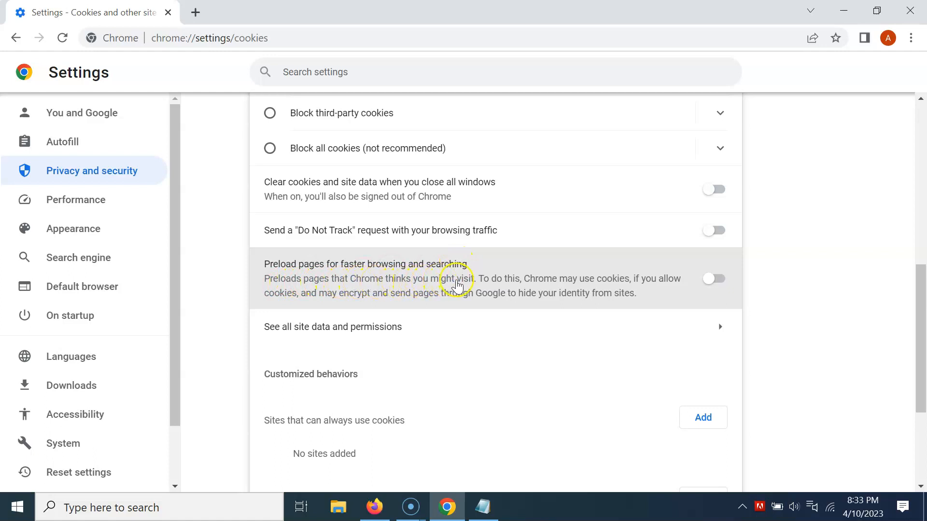
mouse_move(566, 282)
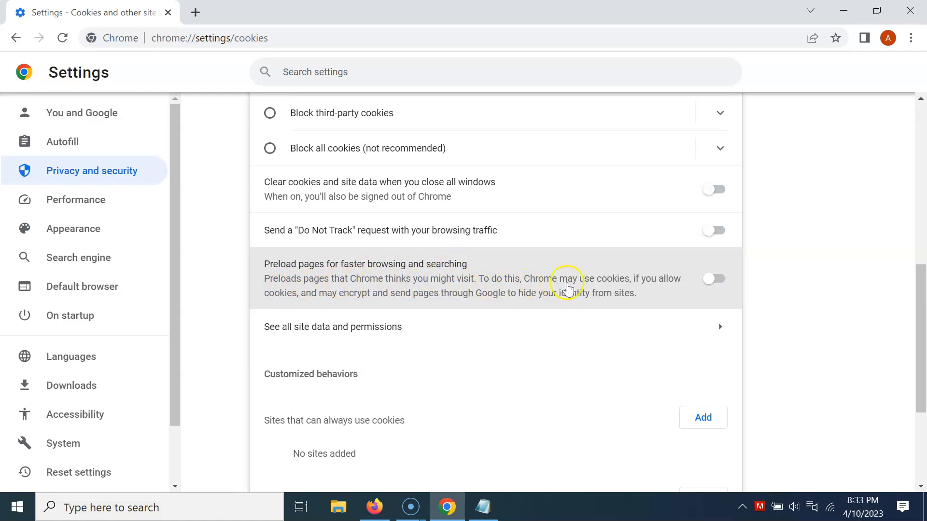
mouse_move(314, 298)
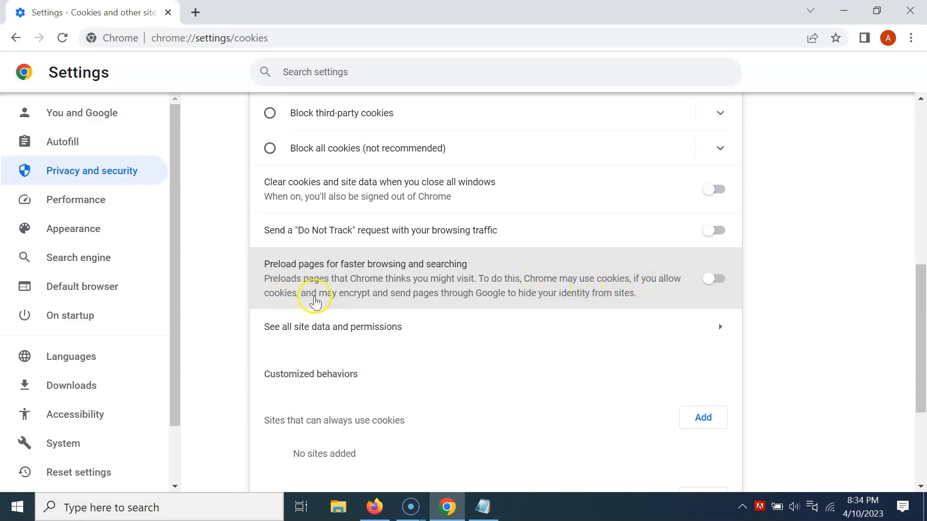
mouse_move(450, 298)
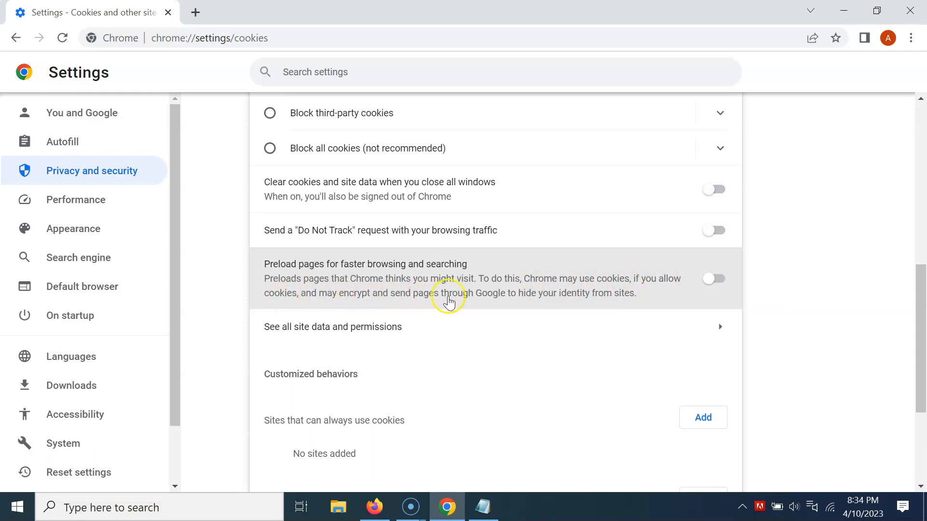
mouse_move(575, 298)
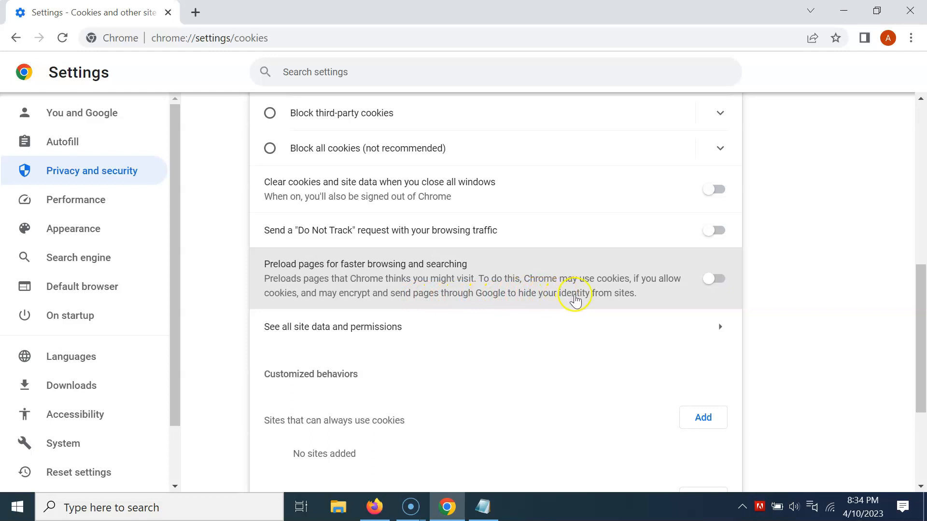
mouse_move(469, 303)
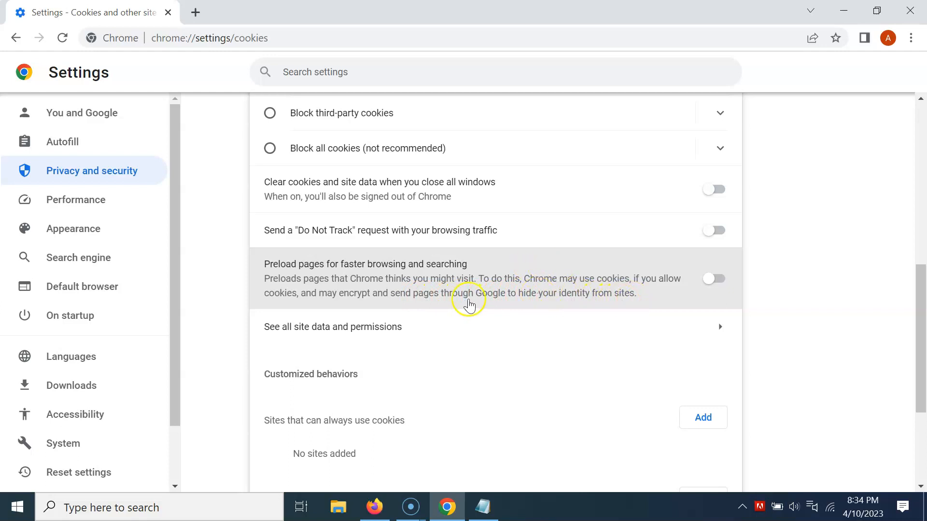
mouse_move(525, 284)
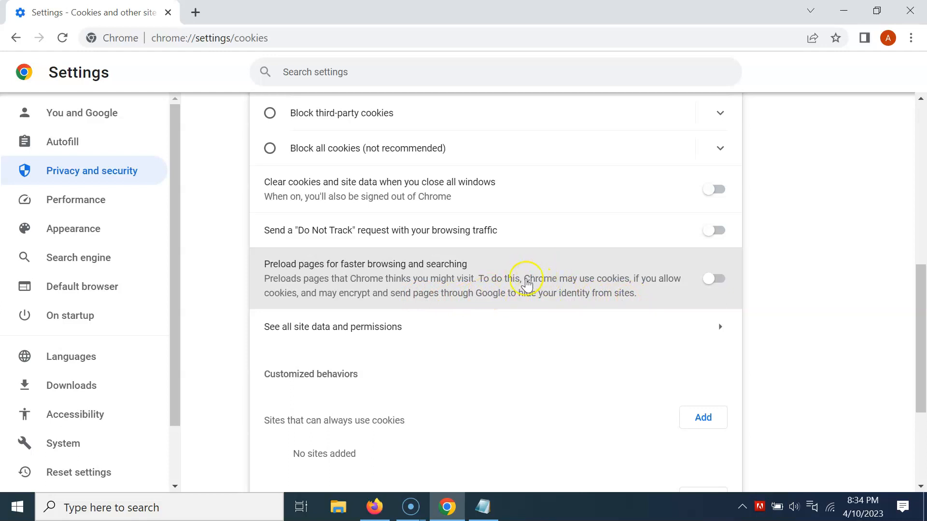
mouse_move(318, 272)
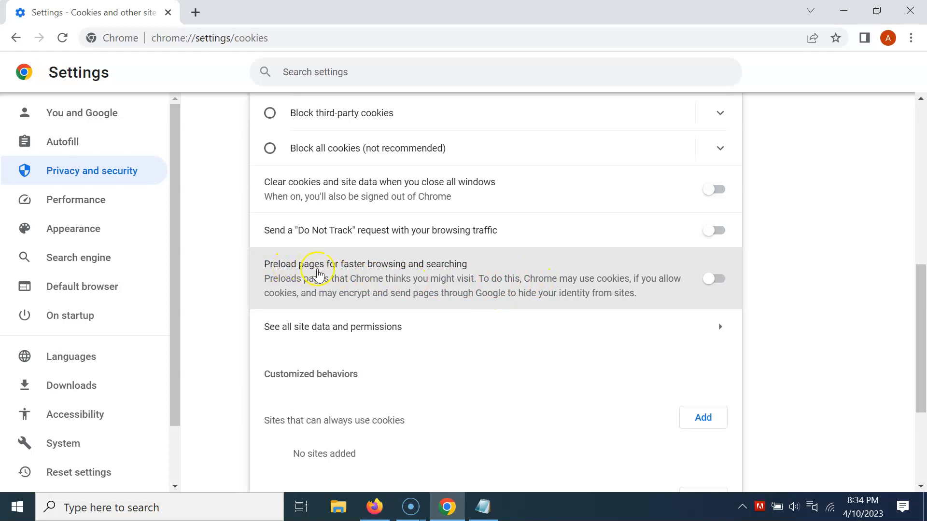
mouse_move(464, 268)
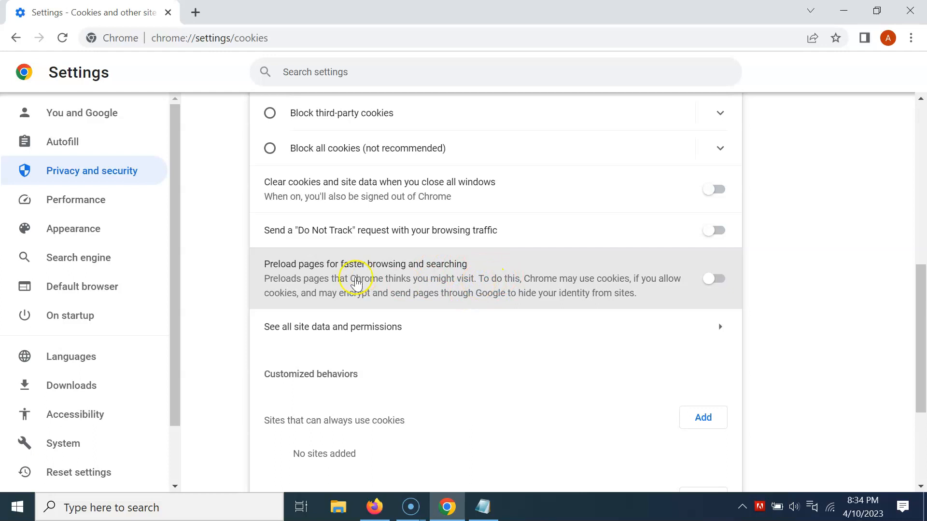
mouse_move(730, 278)
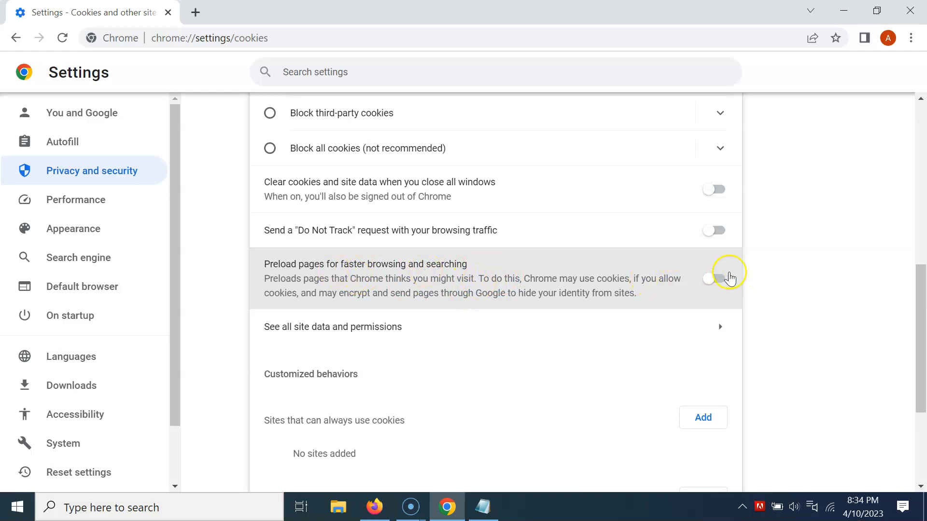
mouse_move(449, 272)
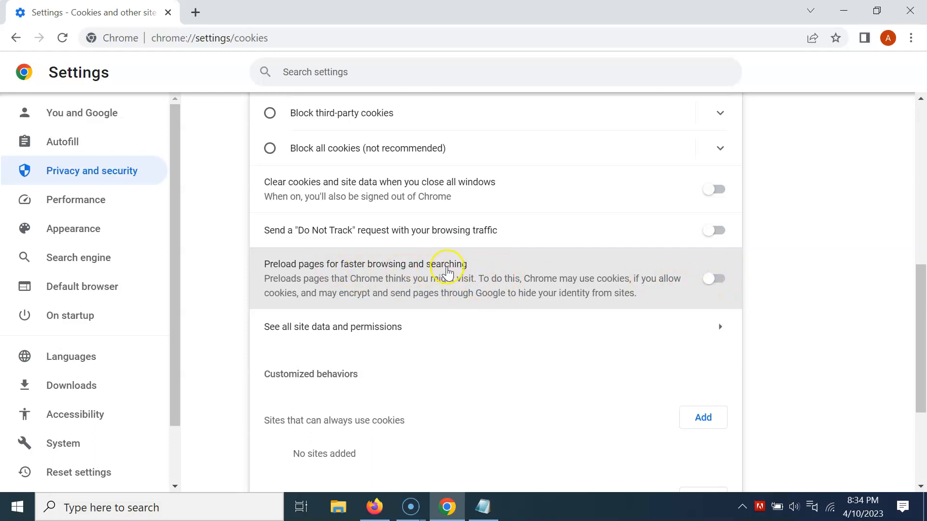
mouse_move(731, 272)
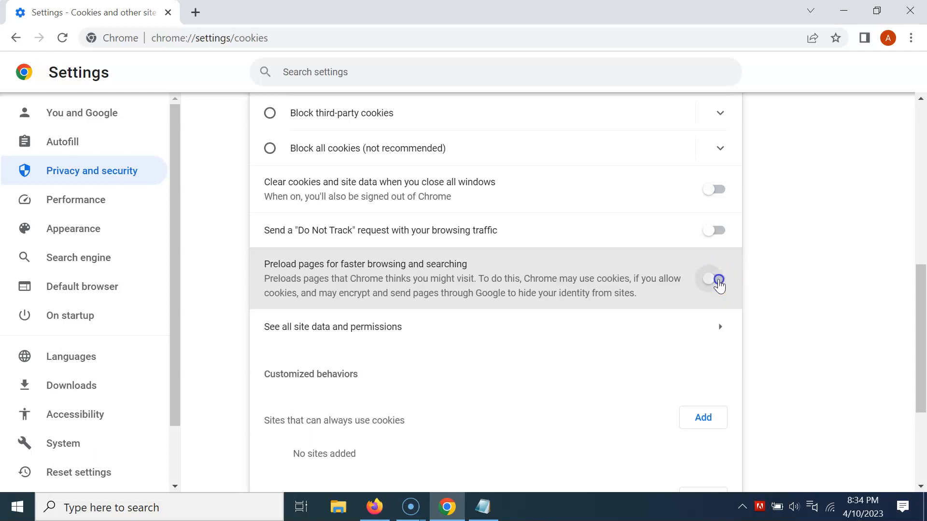
Step: Switch on 'Preload pages for faster browsing and searching', then close all tabs and exit Chrome
click(713, 278)
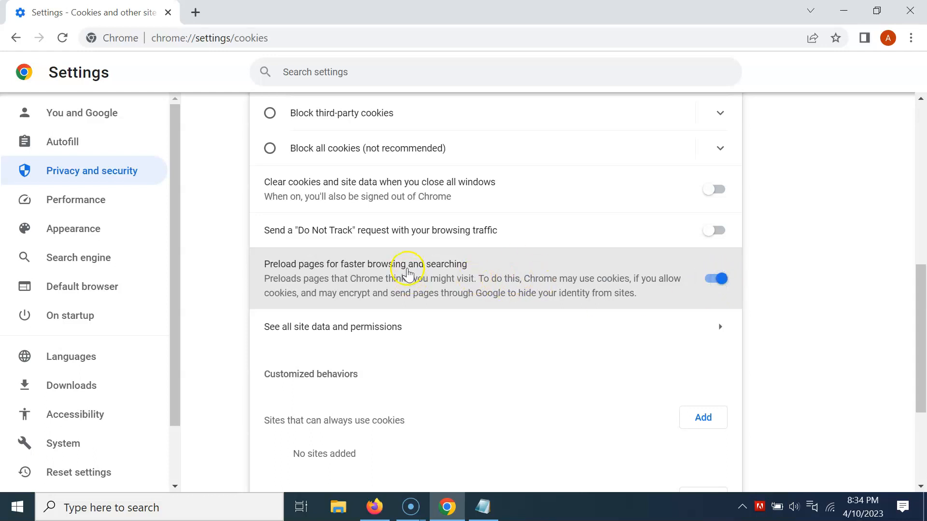
mouse_move(460, 279)
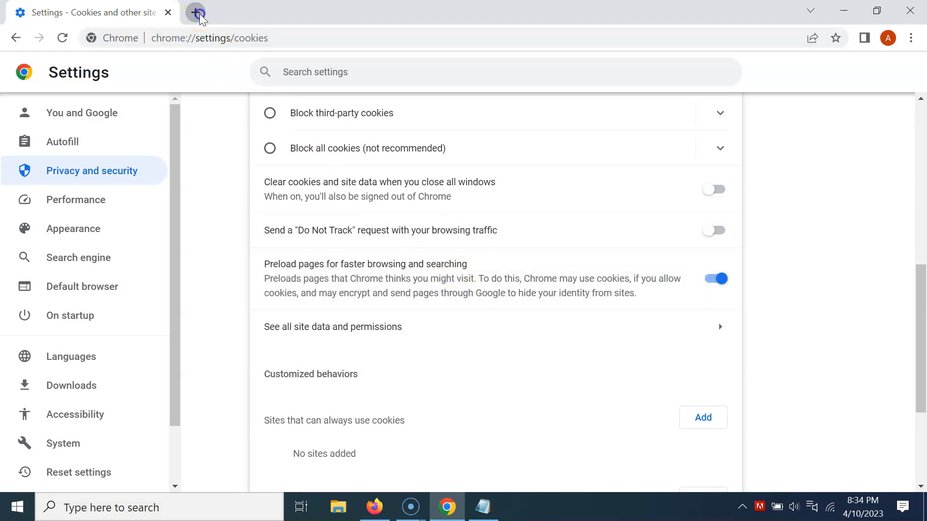
click(197, 11)
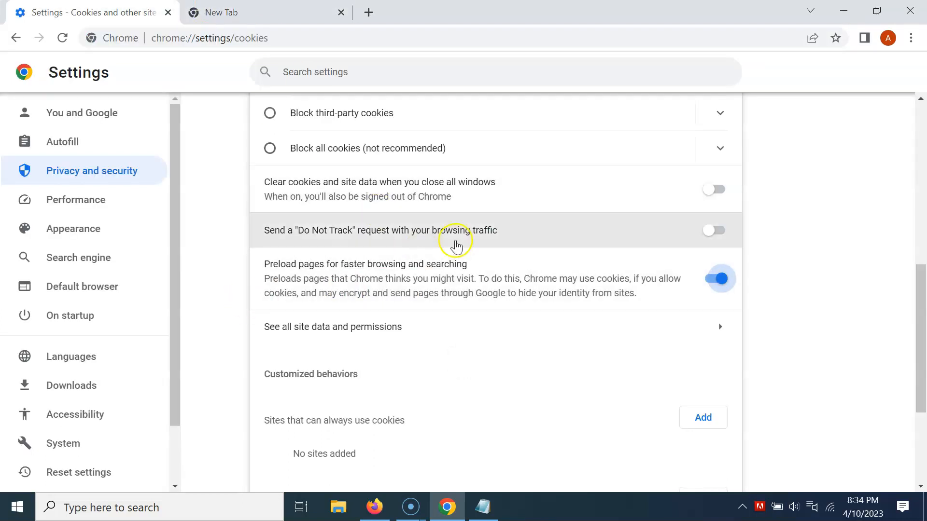
click(167, 12)
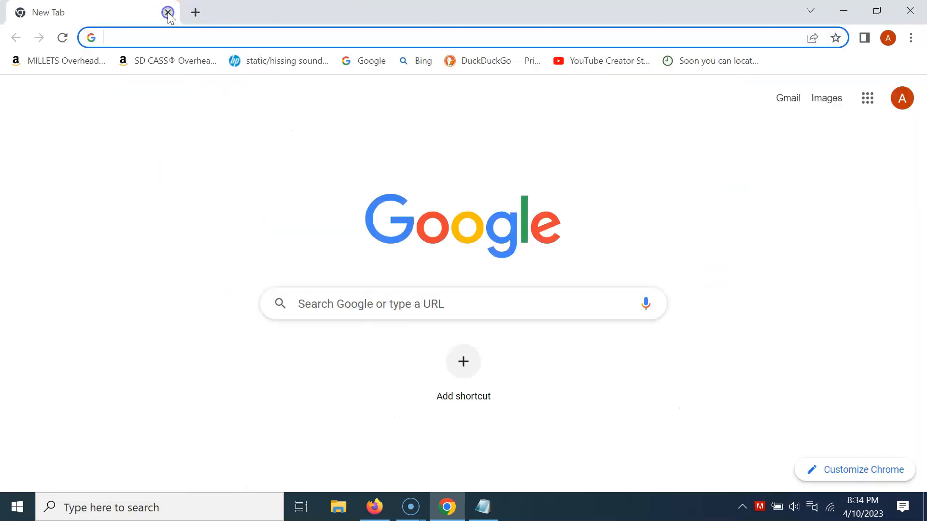
click(483, 507)
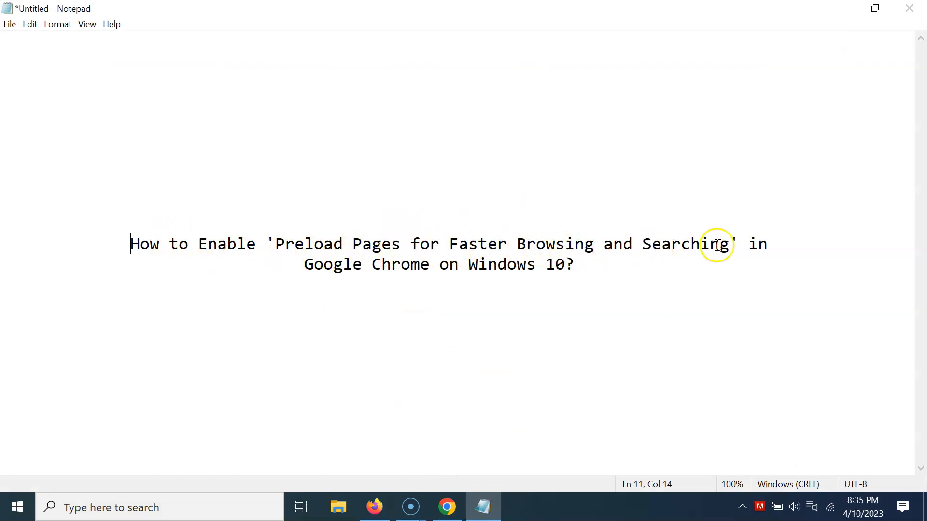
mouse_move(573, 270)
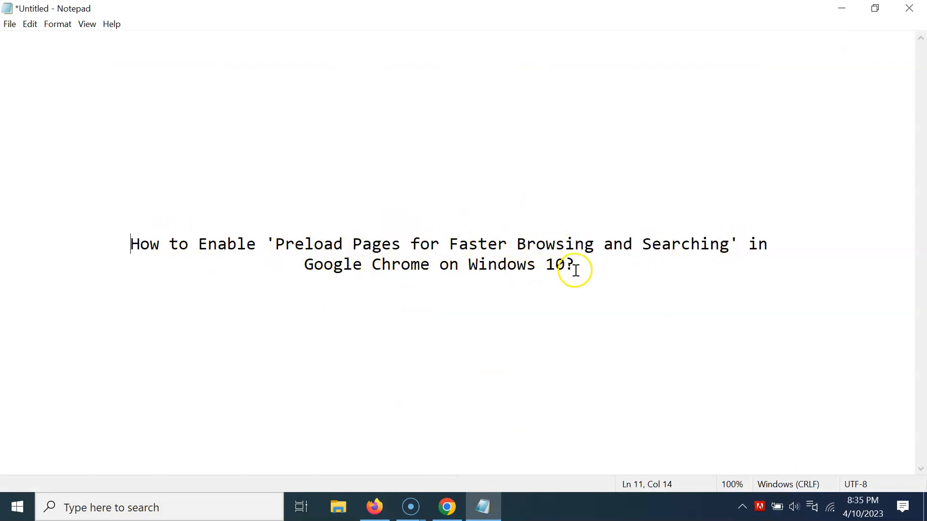
mouse_move(477, 287)
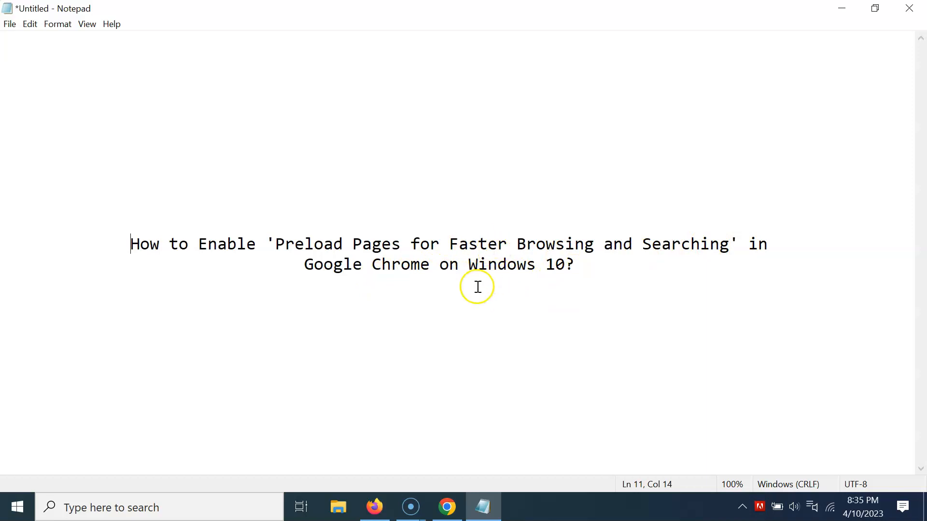